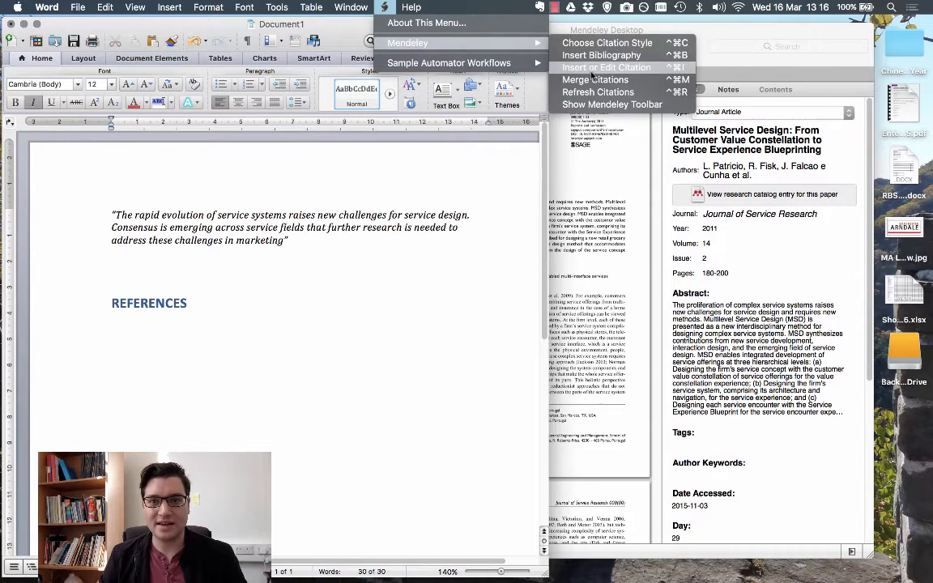
Insert a Mendeley citation for 'Patricio 2011' after the first quote, giving (Patricio et al., 2011).
left_click(606, 68)
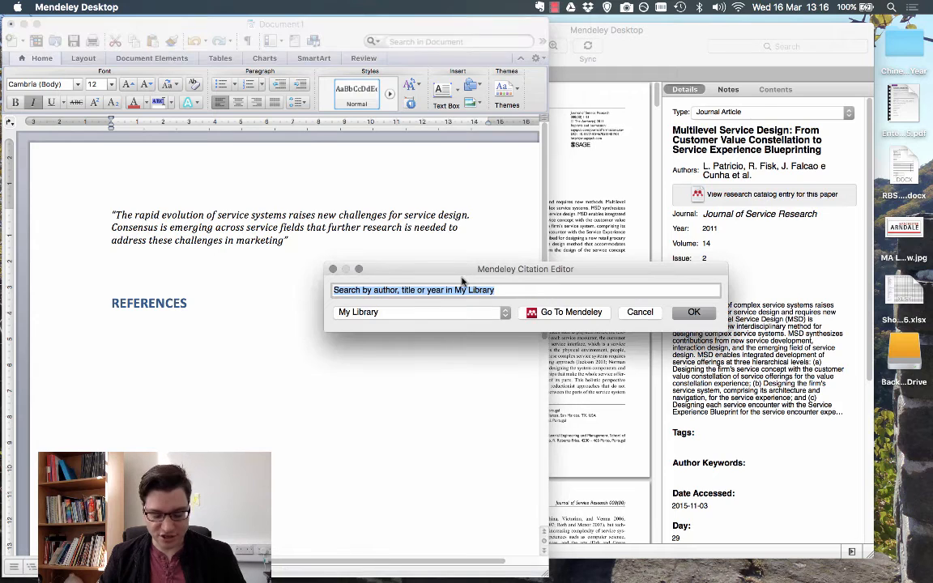
type("Patricio 2011;")
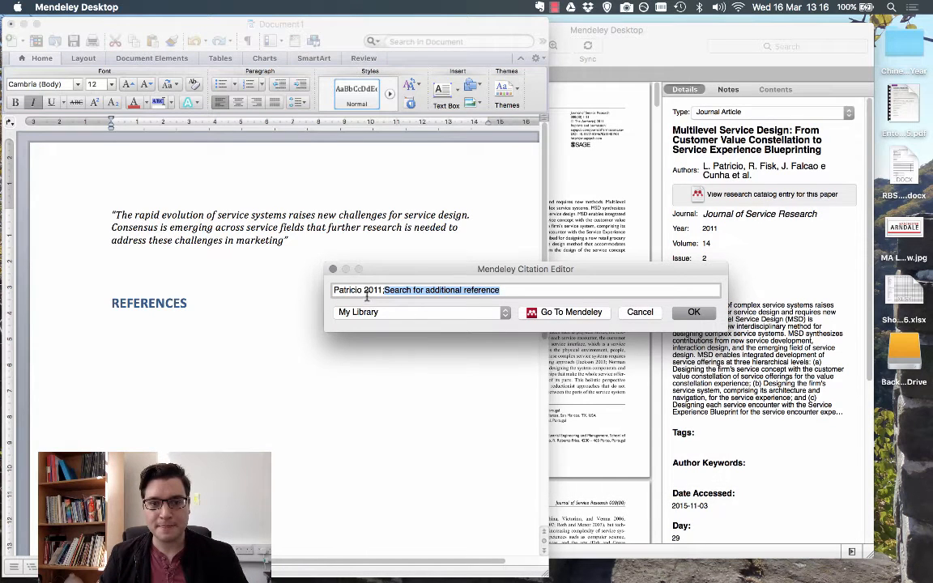
left_click(694, 313)
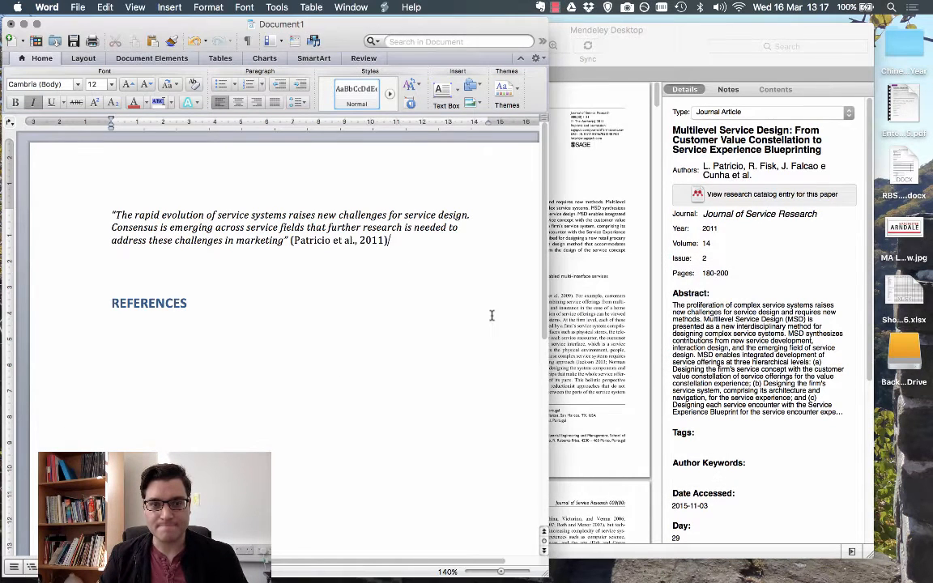
Insert the Mendeley bibliography under REFERENCES, listing the Patricio et al. 2011 article.
left_click(412, 7)
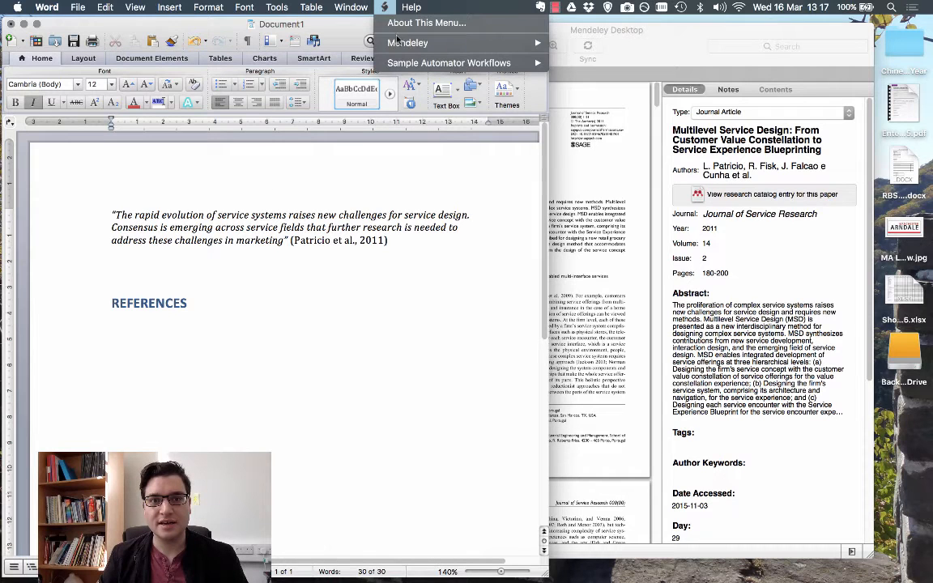
left_click(389, 236)
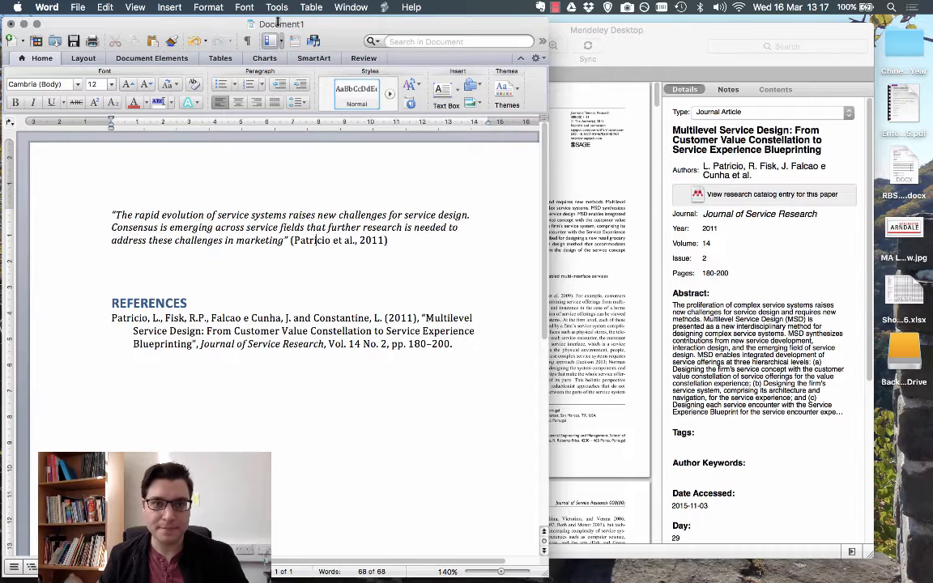
left_click(384, 6)
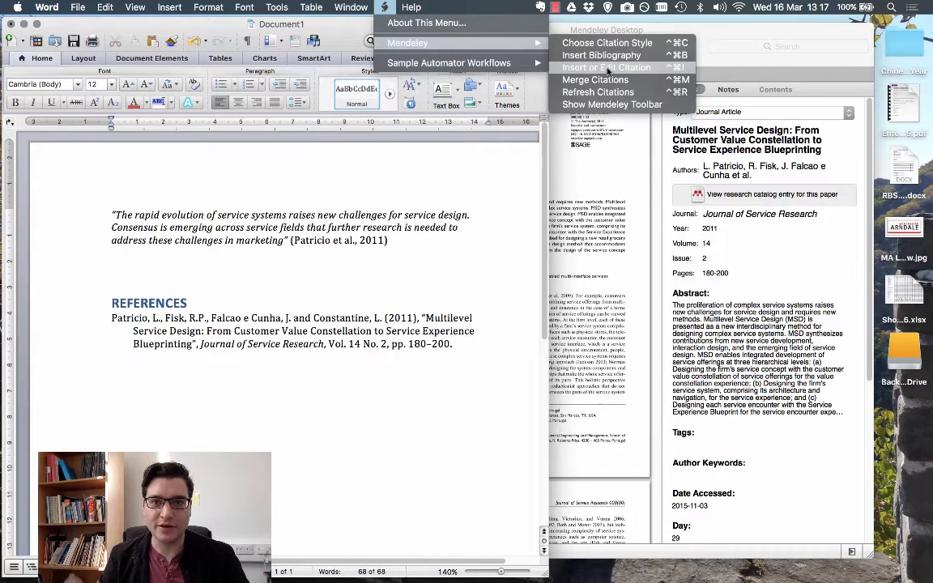
Edit the first citation to include page 180, reading (Patricio et al., 2011, p. 180).
left_click(600, 68)
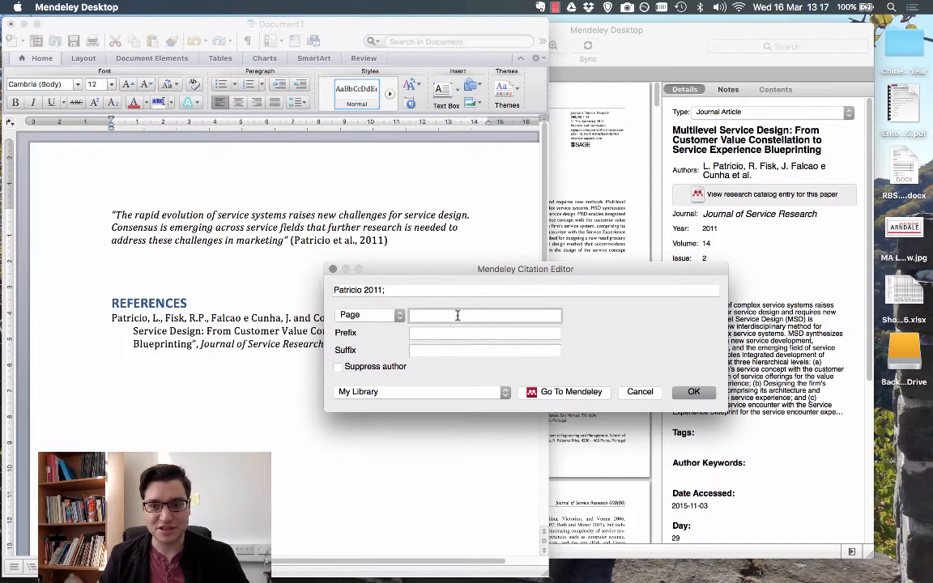
type("180")
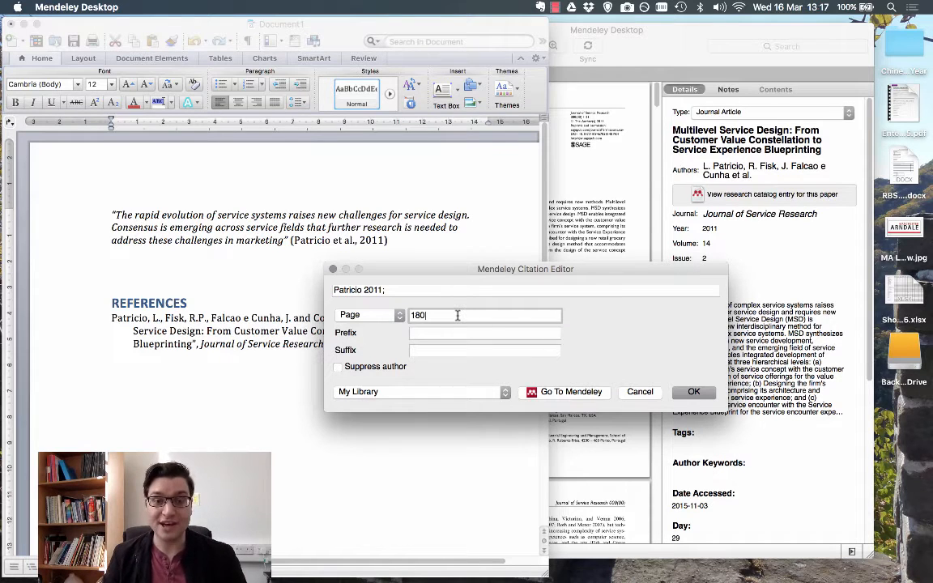
left_click(694, 392)
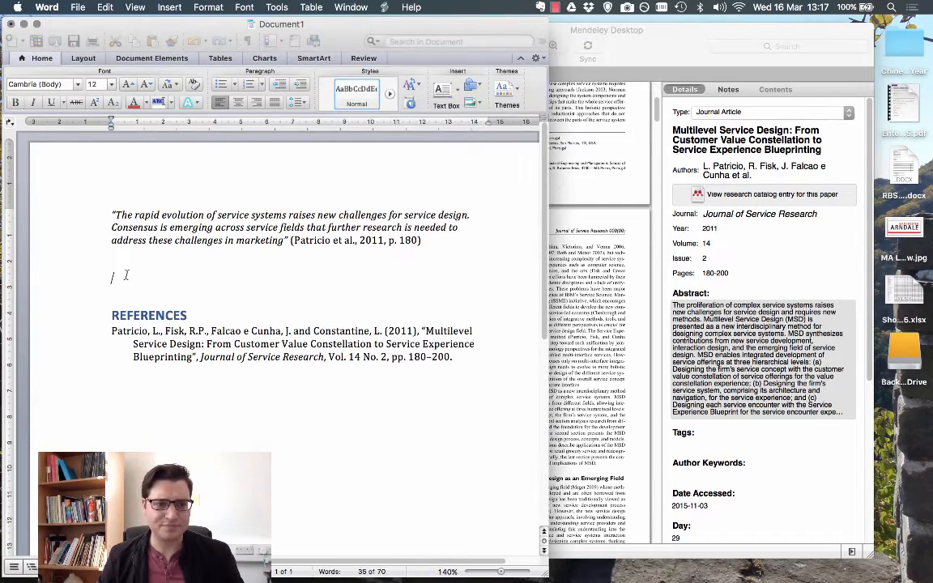
Type the second quote on the trade-off of efficiency versus personalization and the offline/online mix.
type("such as the trade-off of efficiency versus personalization, the definition of the offline/online mix, resource allocation”")
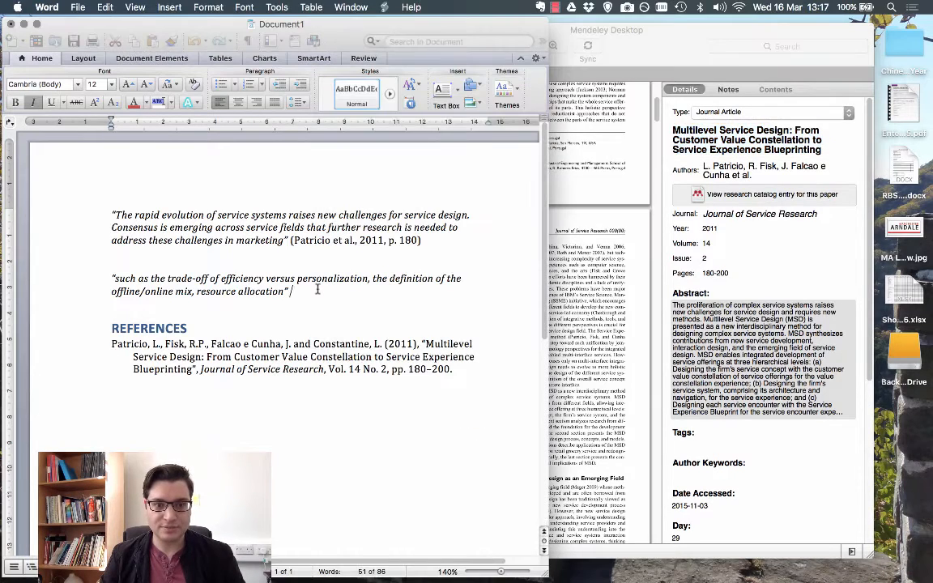
Cite Patricio et al., 2011, p. 181 after the second quote and check the bibliography keeps one entry.
left_click(389, 7)
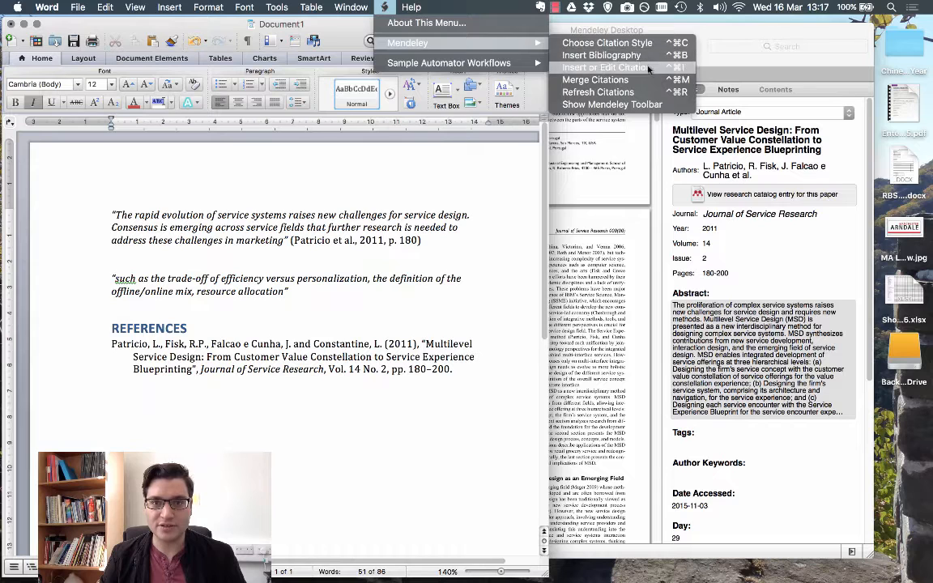
left_click(611, 59)
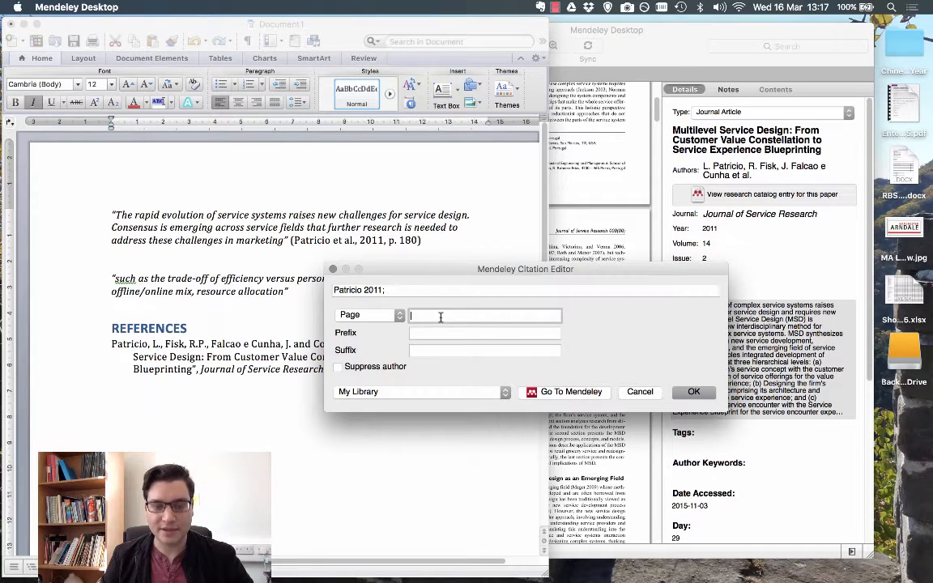
type("181")
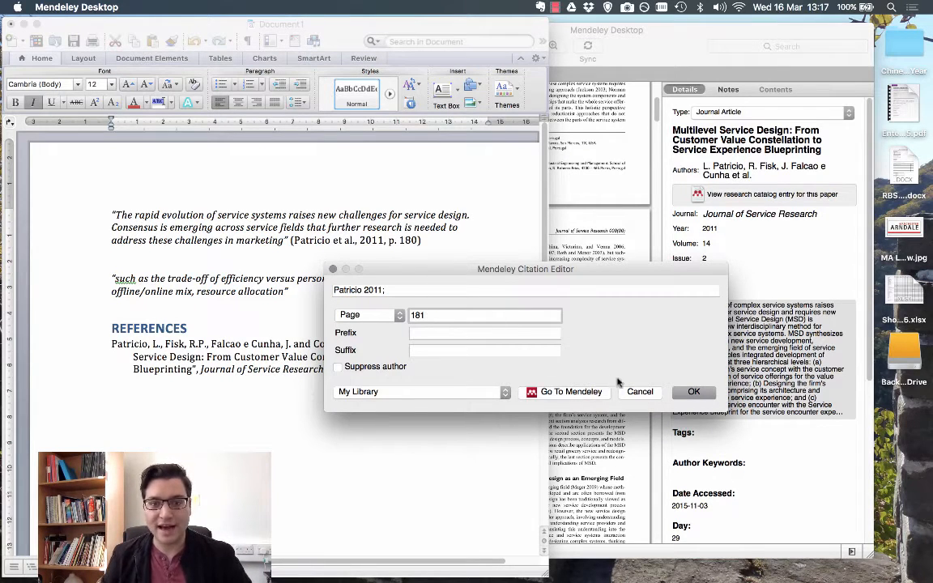
left_click(695, 392)
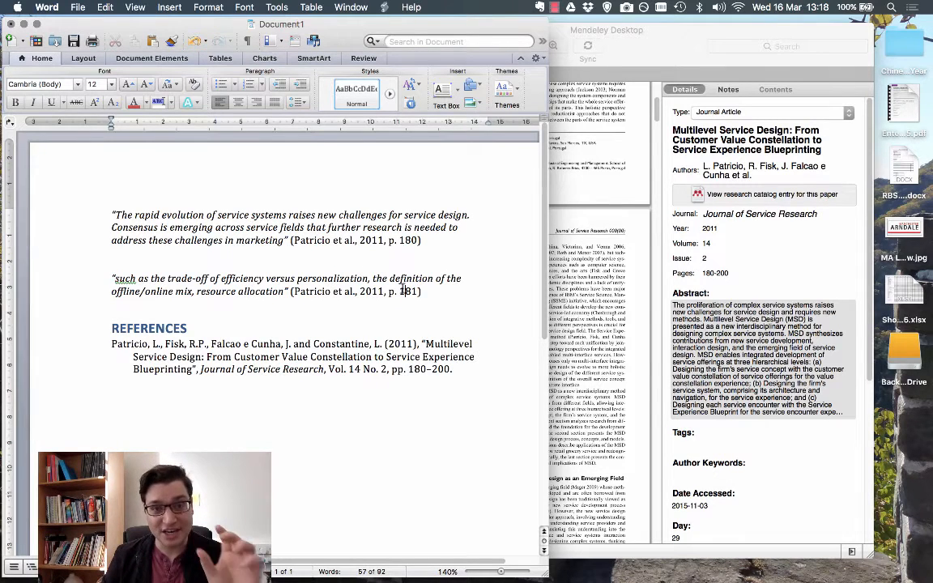
left_click_drag(112, 343, 452, 370)
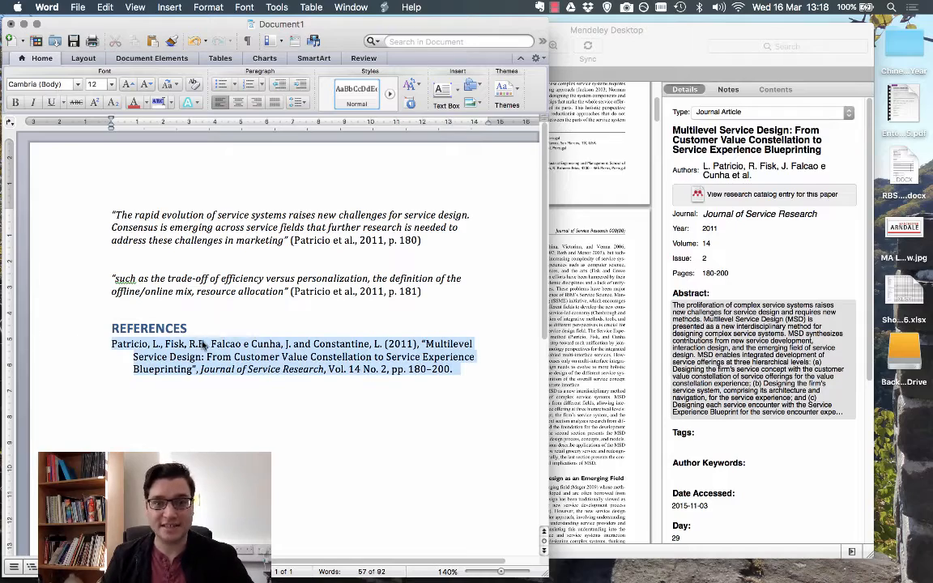